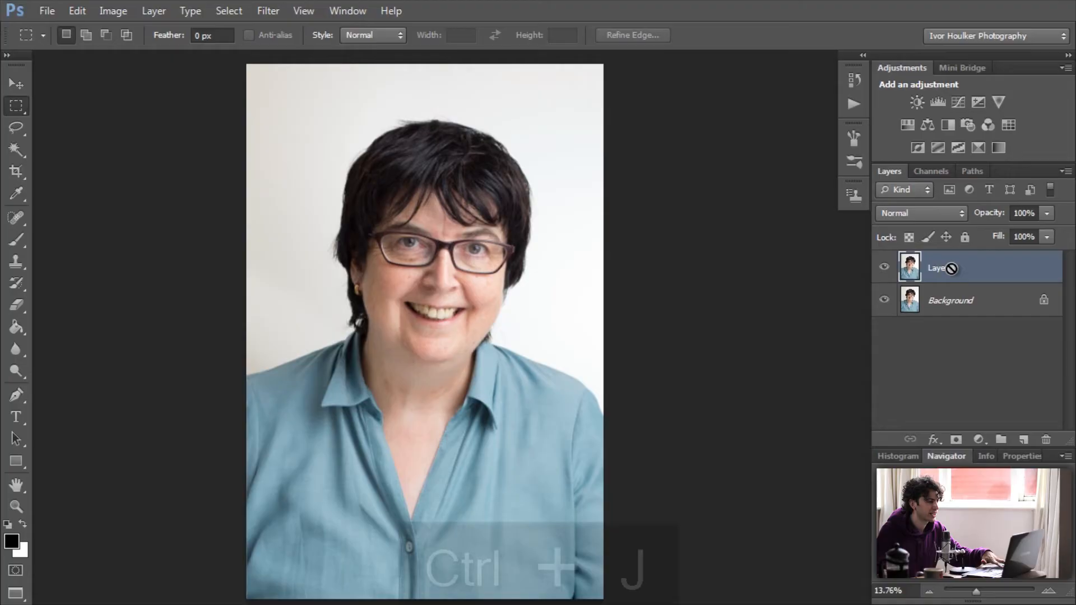
- Duplicate the Background into High and Low layers and select Low
{"action": "key", "text": "ctrl+j"}
{"action": "type", "text": "High"}
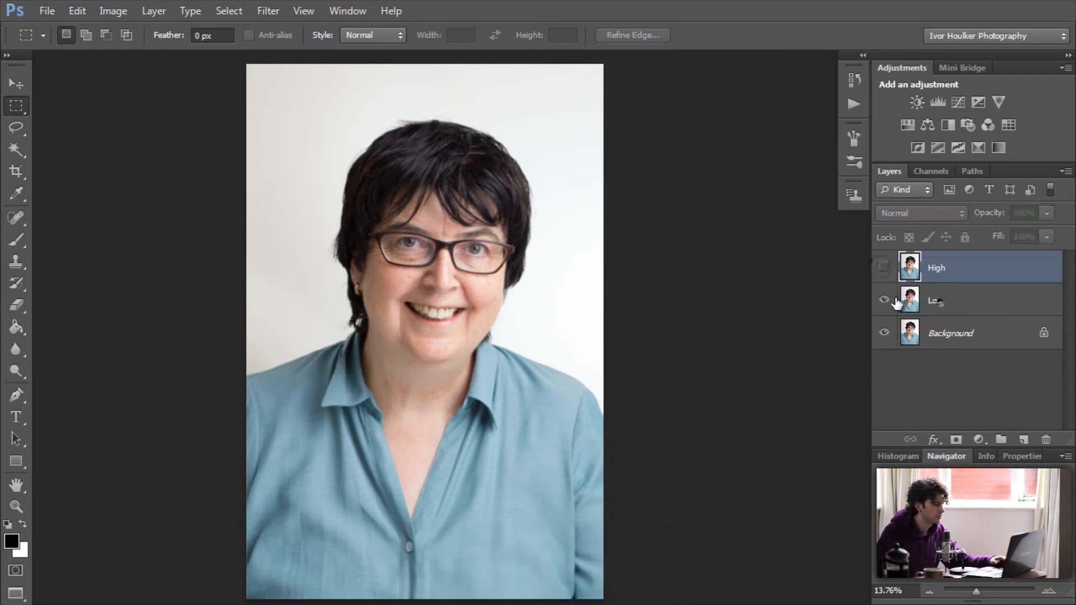
{"action": "left_click", "coordinate": [268, 11]}
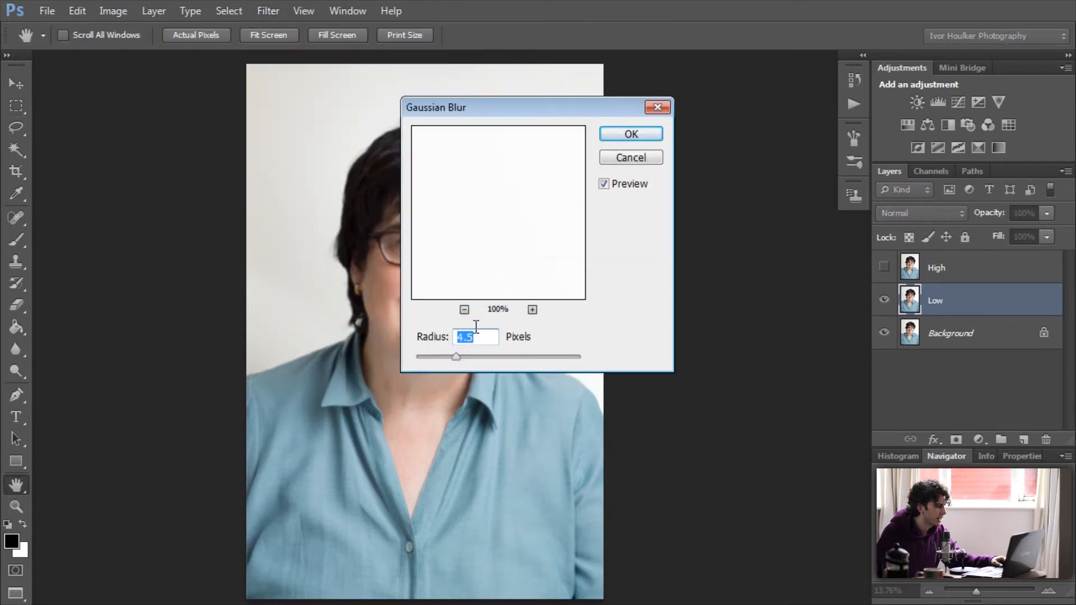
{"action": "mouse_move", "coordinate": [524, 201]}
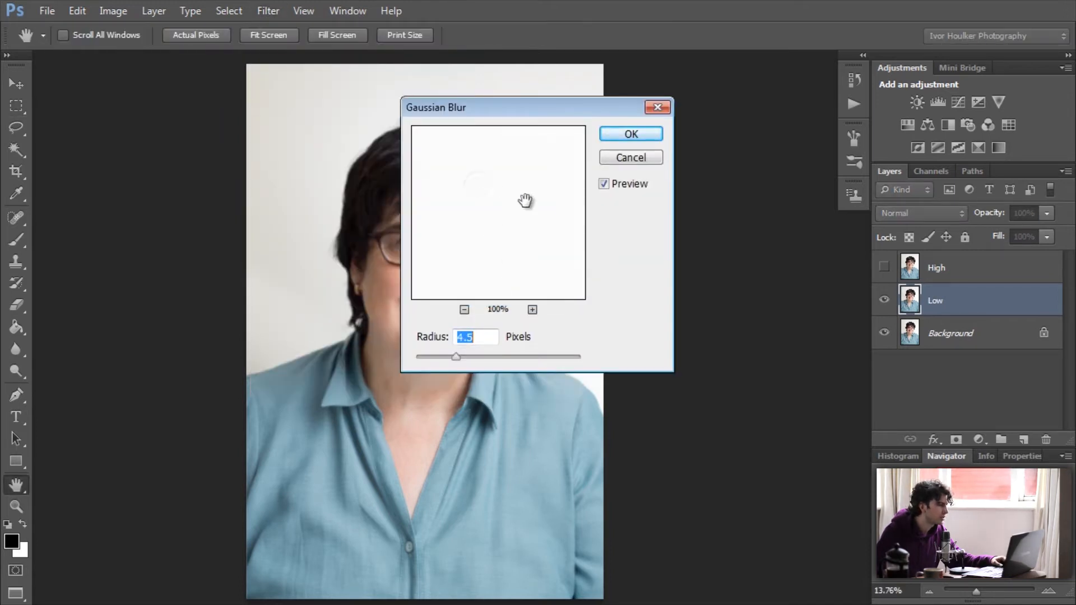
- Apply a 4.5 px Gaussian Blur to the Low layer after checking the face in the preview
{"action": "left_click", "coordinate": [463, 309]}
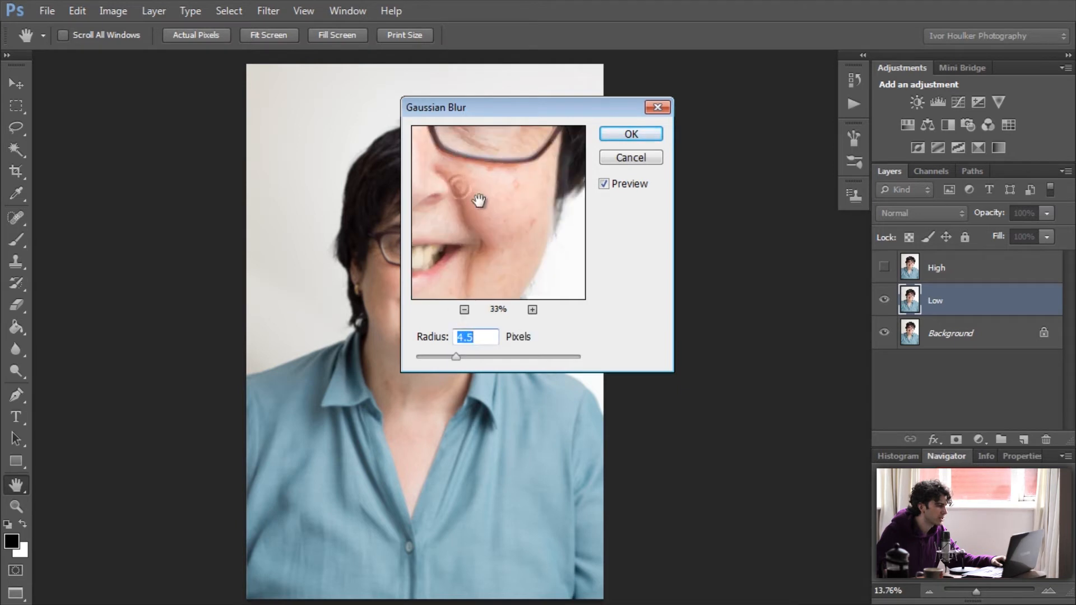
{"action": "left_click", "coordinate": [463, 309]}
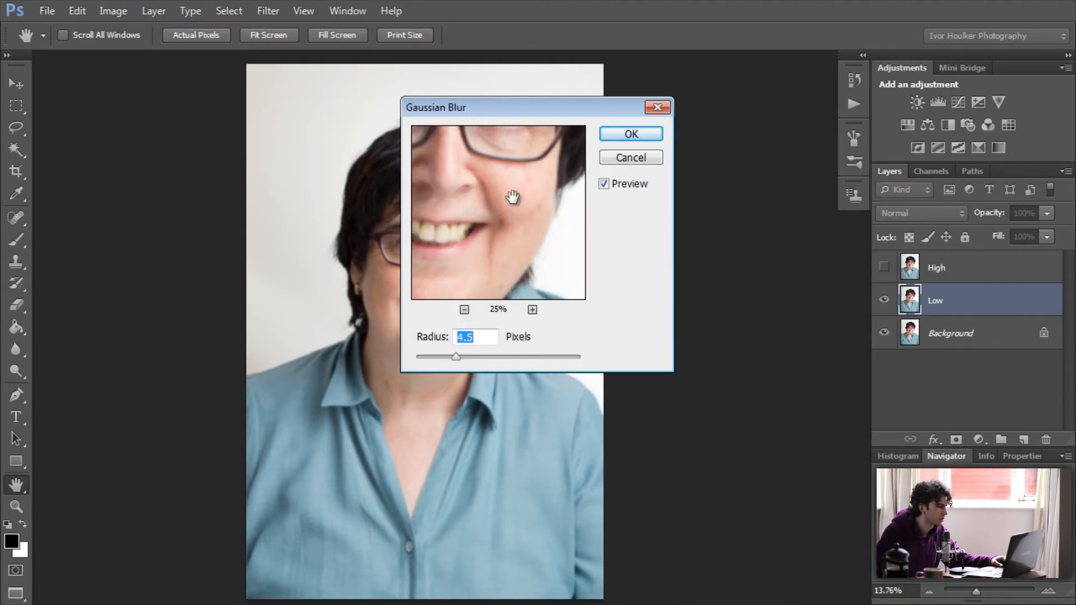
{"action": "left_click", "coordinate": [628, 134]}
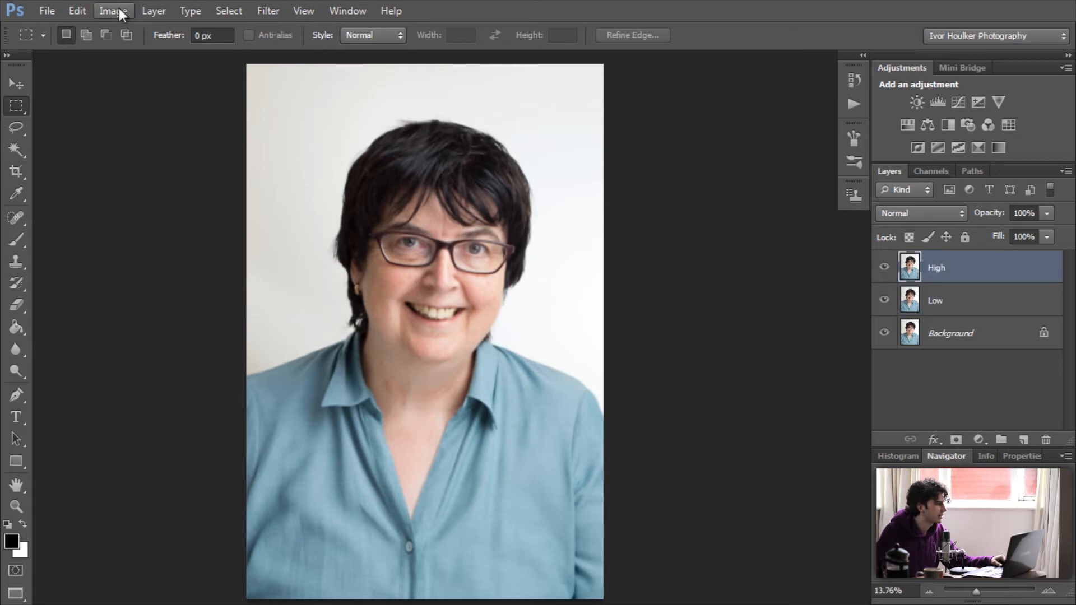
- Run Apply Image on High with Low inverted, Add blending, Scale 2, making a grey detail layer
{"action": "left_click", "coordinate": [113, 10]}
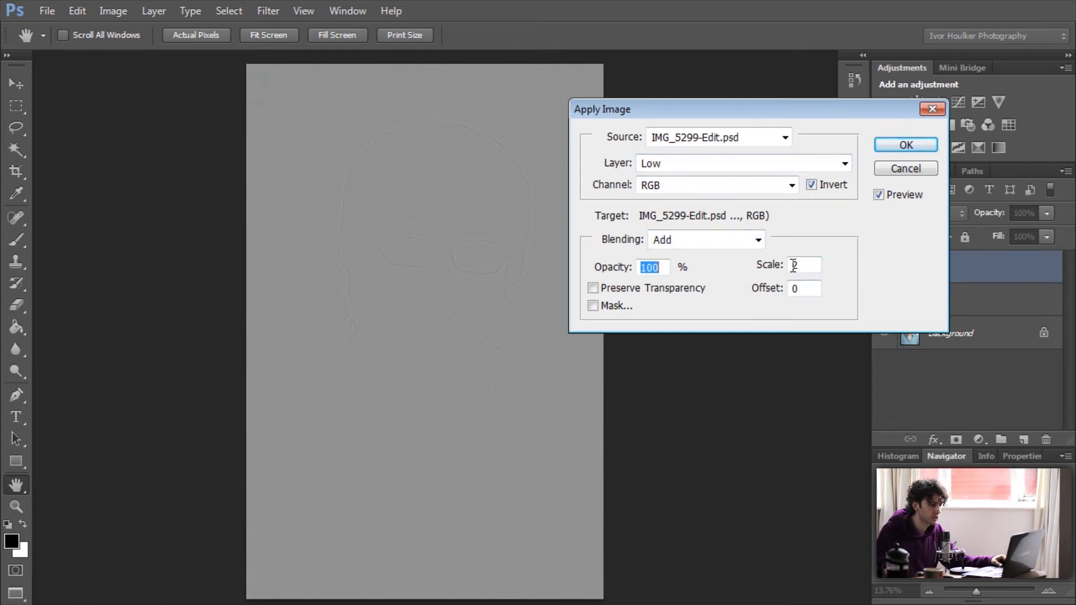
{"action": "type", "text": "2"}
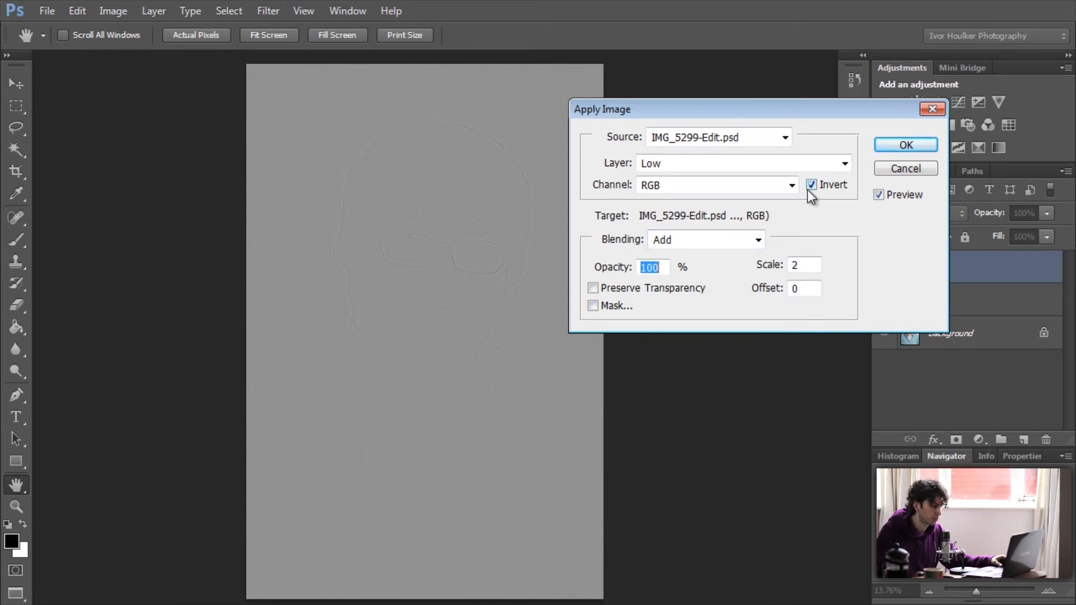
{"action": "left_click", "coordinate": [906, 145]}
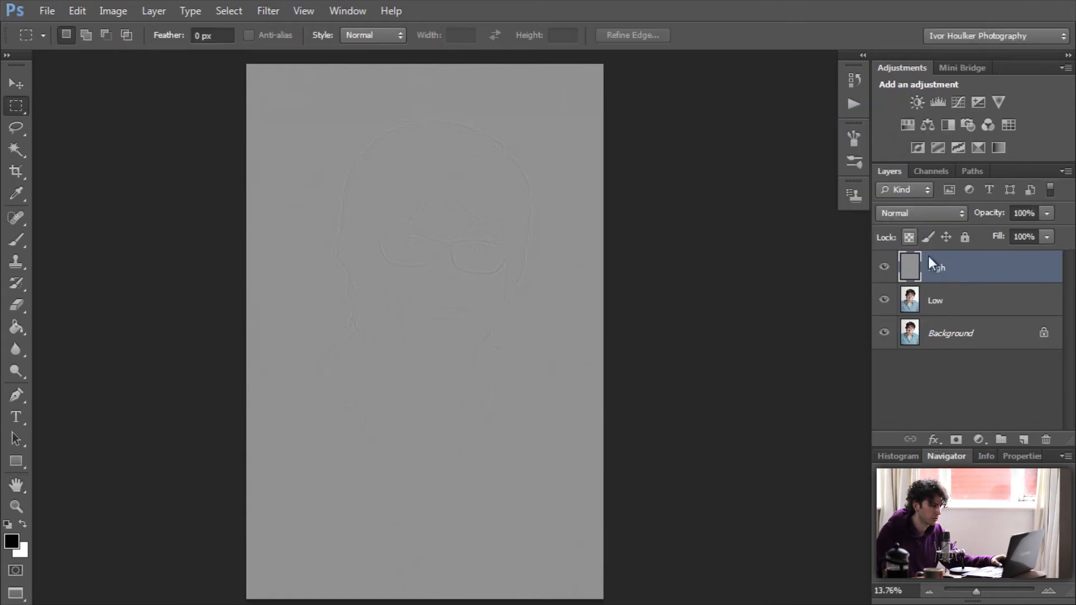
- Set High to Linear Light, group High and Low as 'FS', and expand the group
{"action": "left_click", "coordinate": [919, 213]}
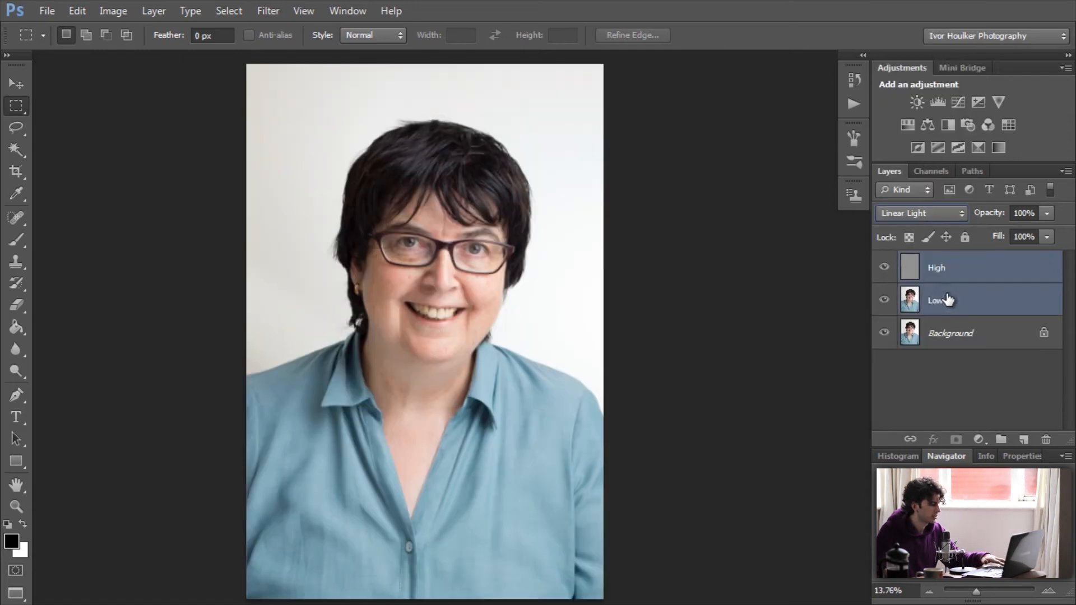
{"action": "key", "text": "ctrl+g"}
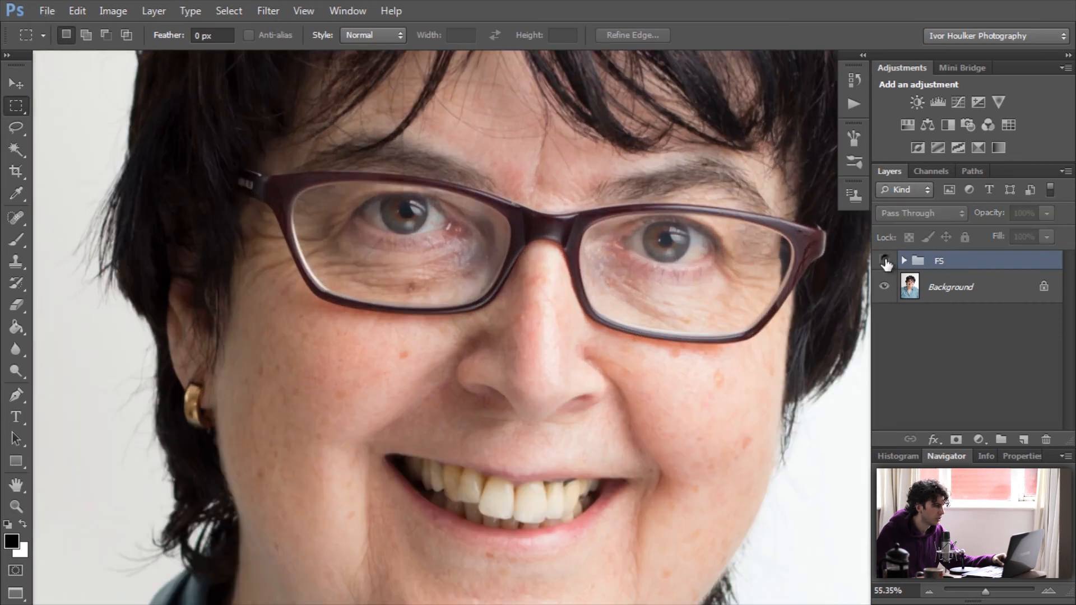
{"action": "left_click", "coordinate": [885, 261]}
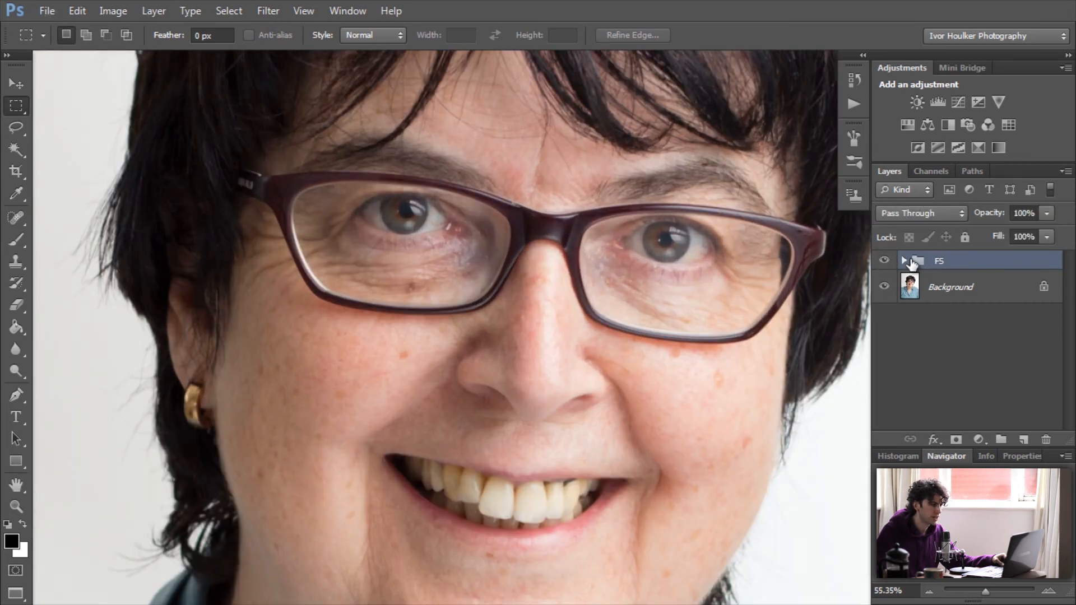
{"action": "left_click", "coordinate": [904, 260]}
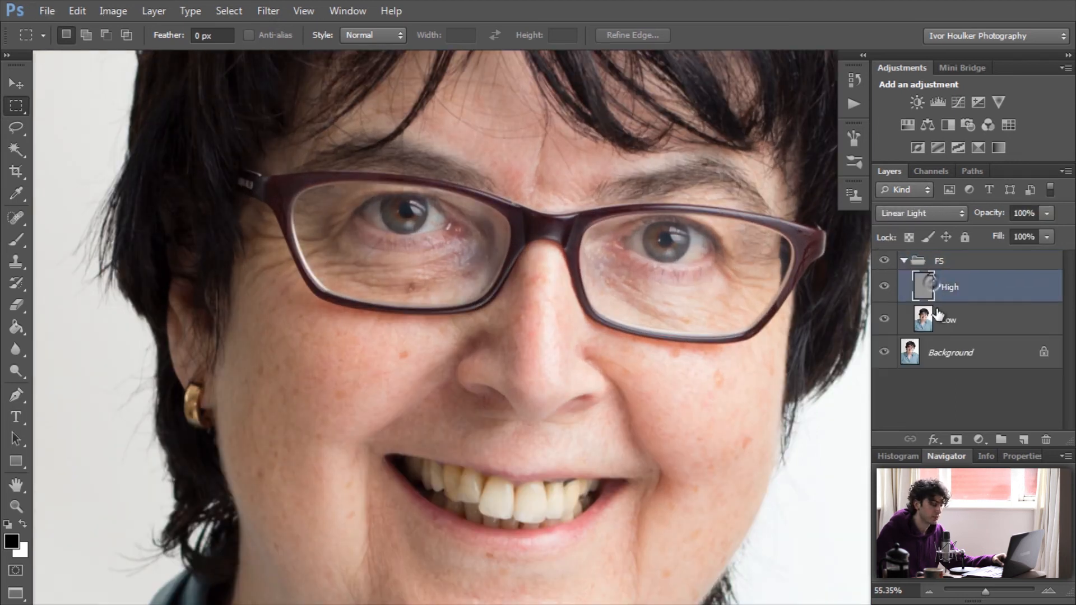